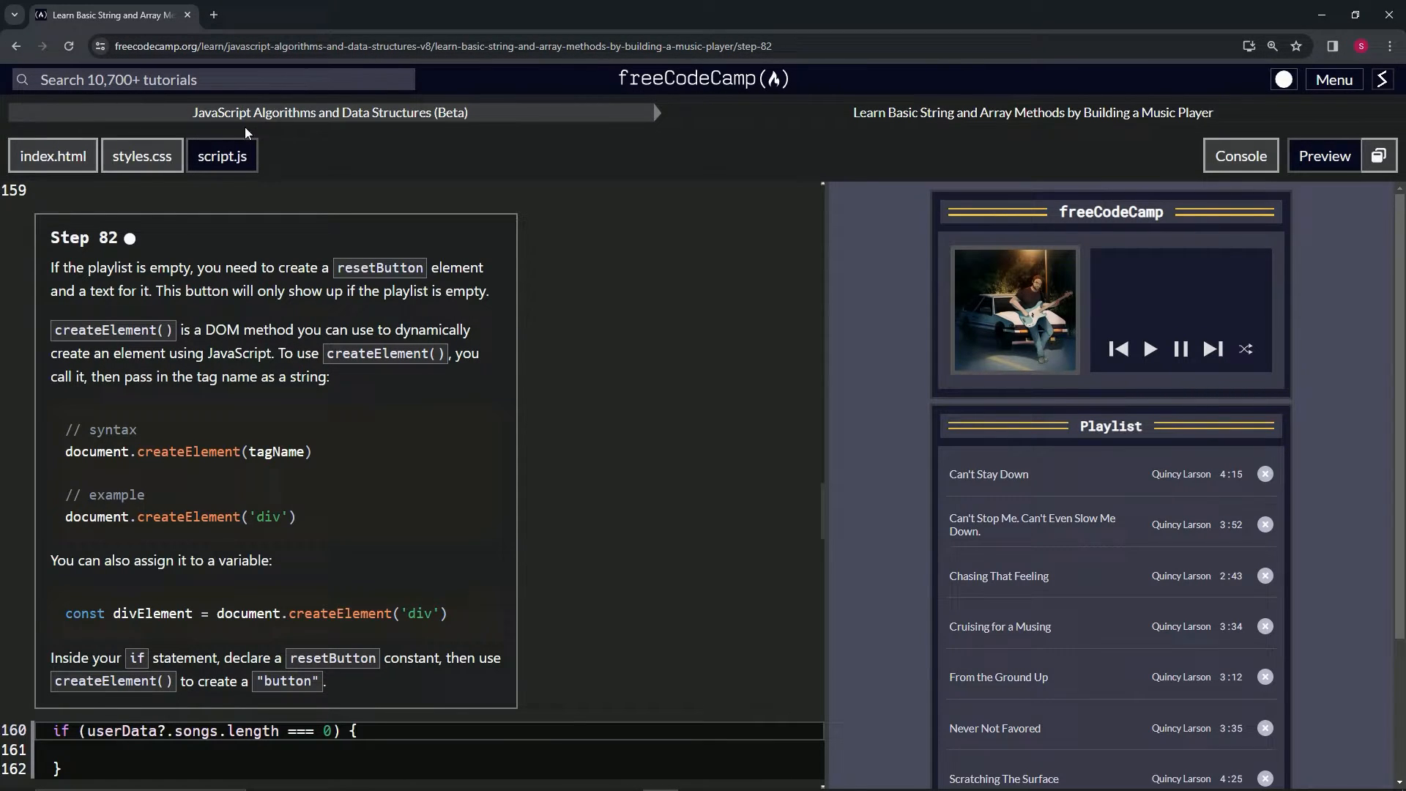
mouse_move(844, 130)
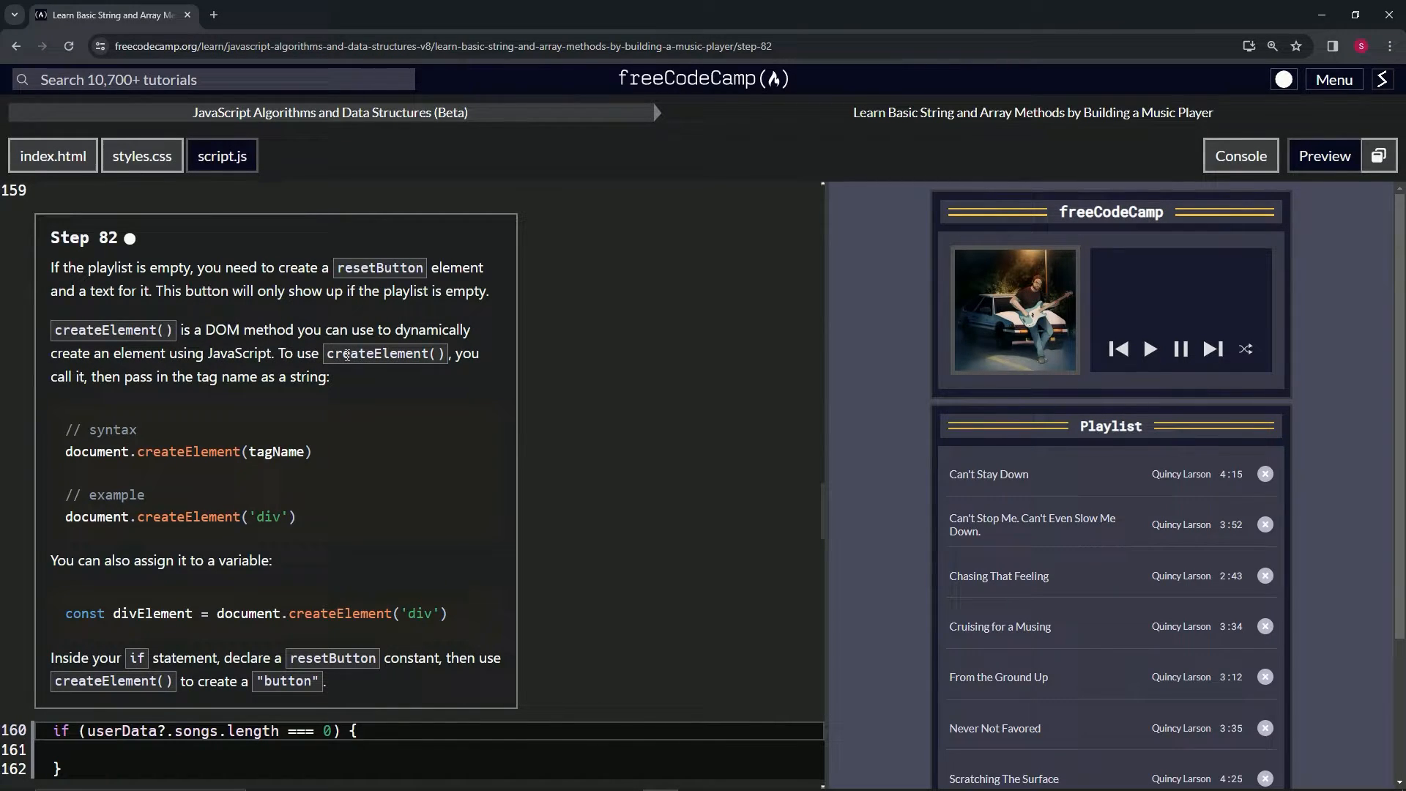
mouse_move(363, 383)
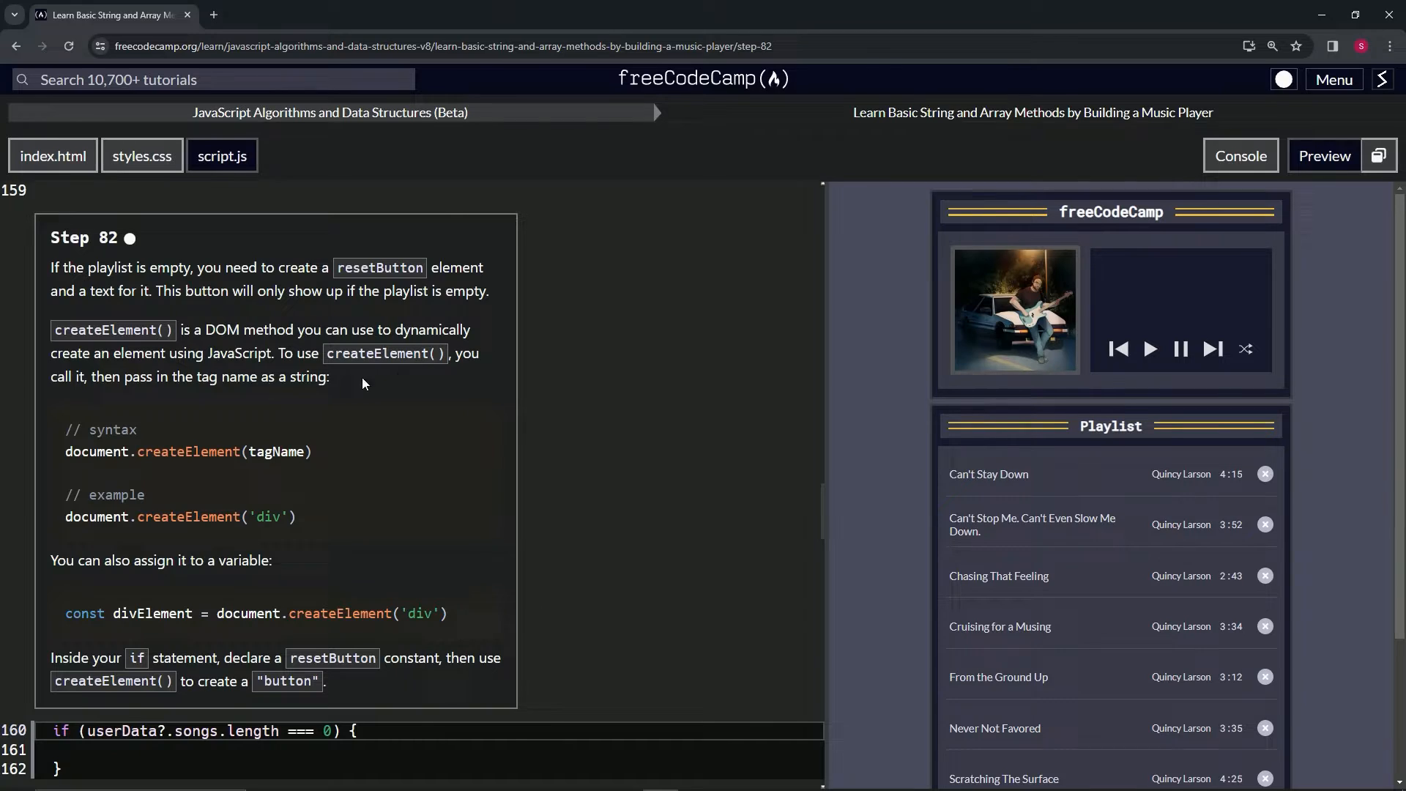
mouse_move(77, 396)
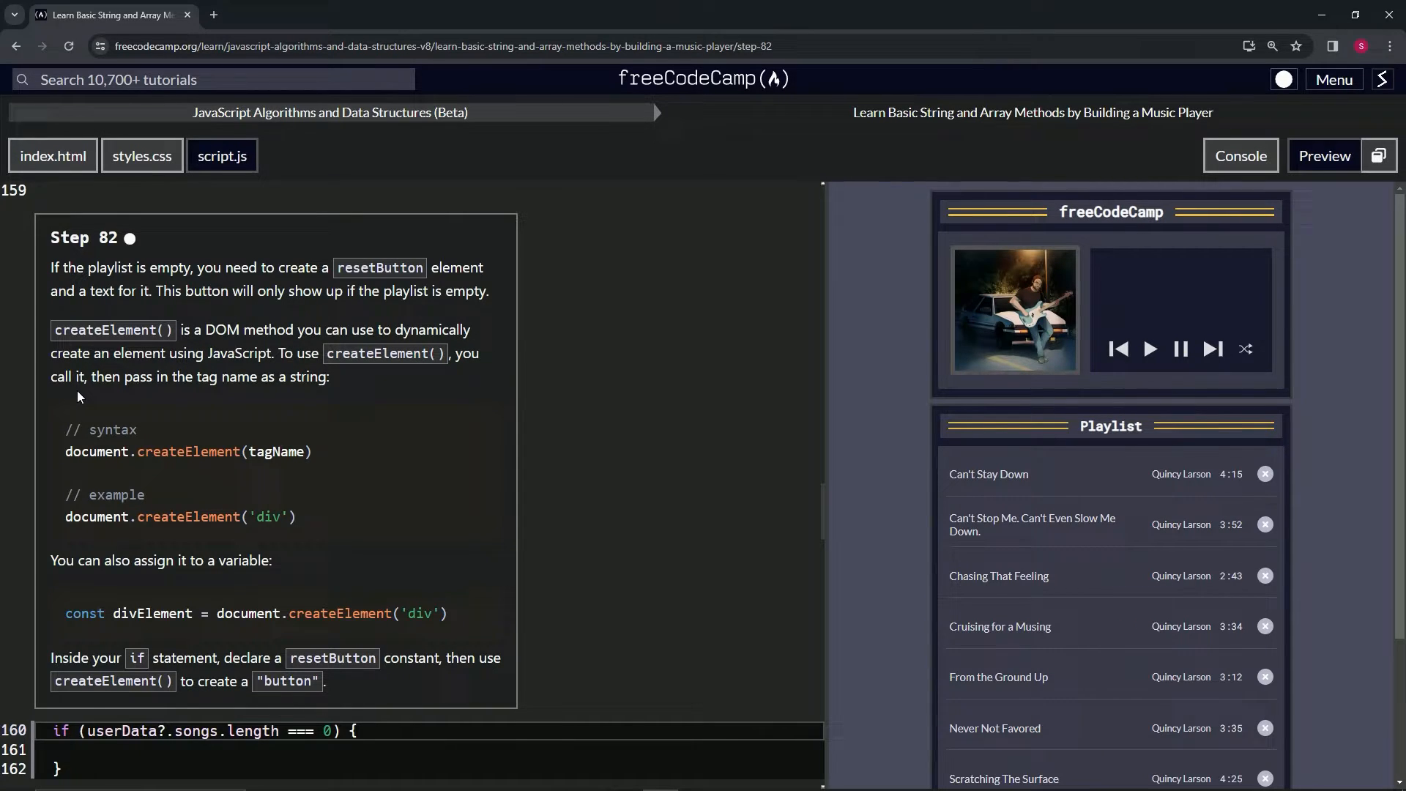
mouse_move(199, 391)
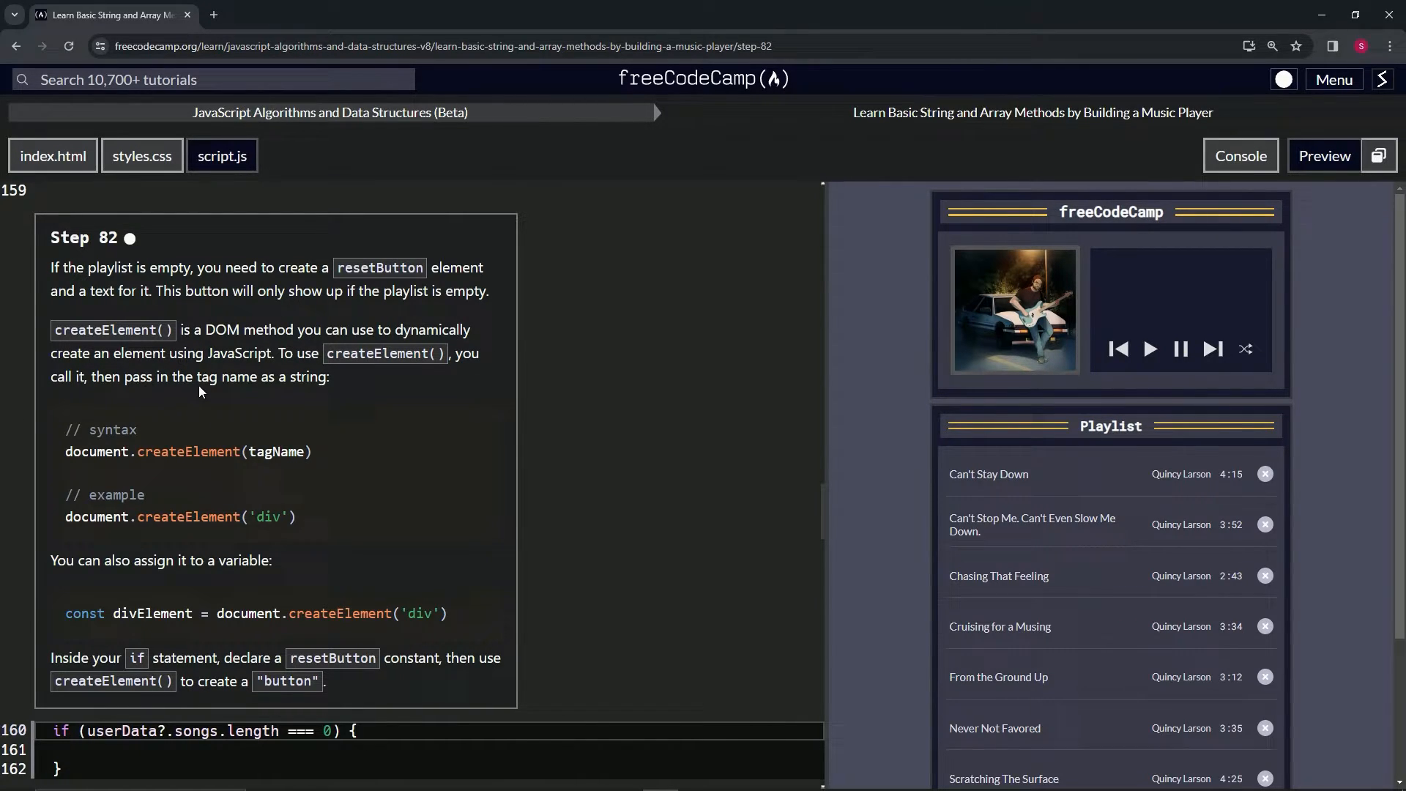
mouse_move(167, 426)
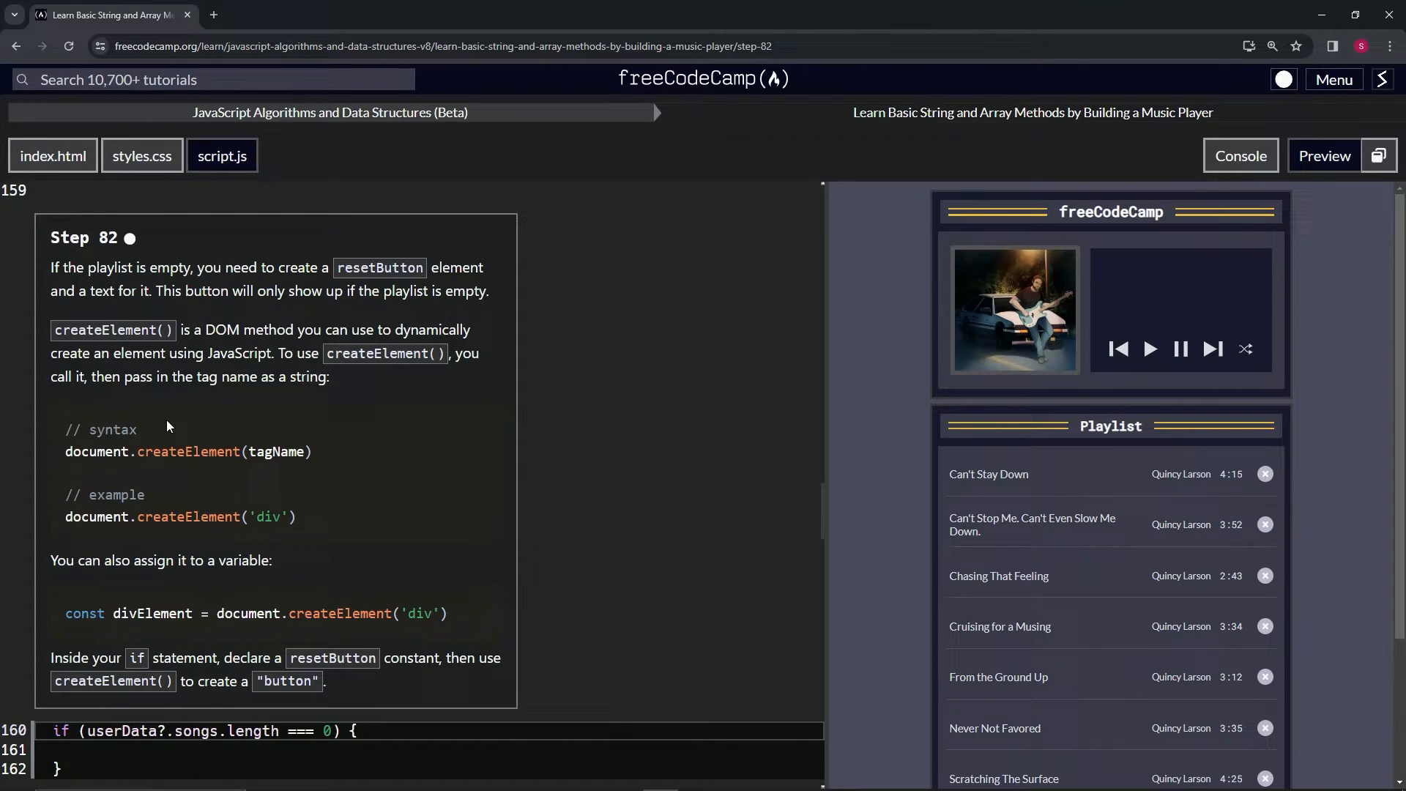
mouse_move(103, 467)
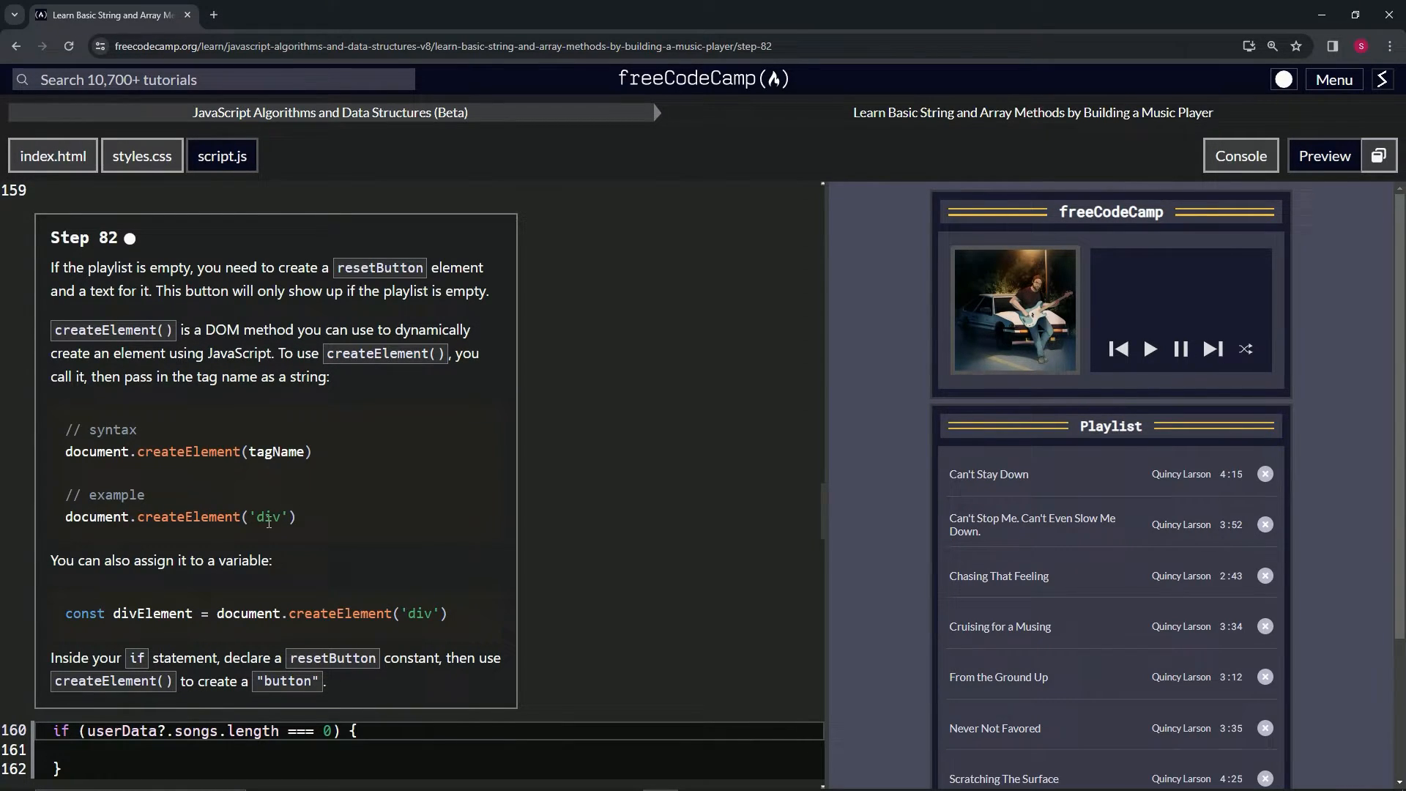
Step: Glance at the project's HTML file, then return to the JavaScript file near the if block
double_click(268, 516)
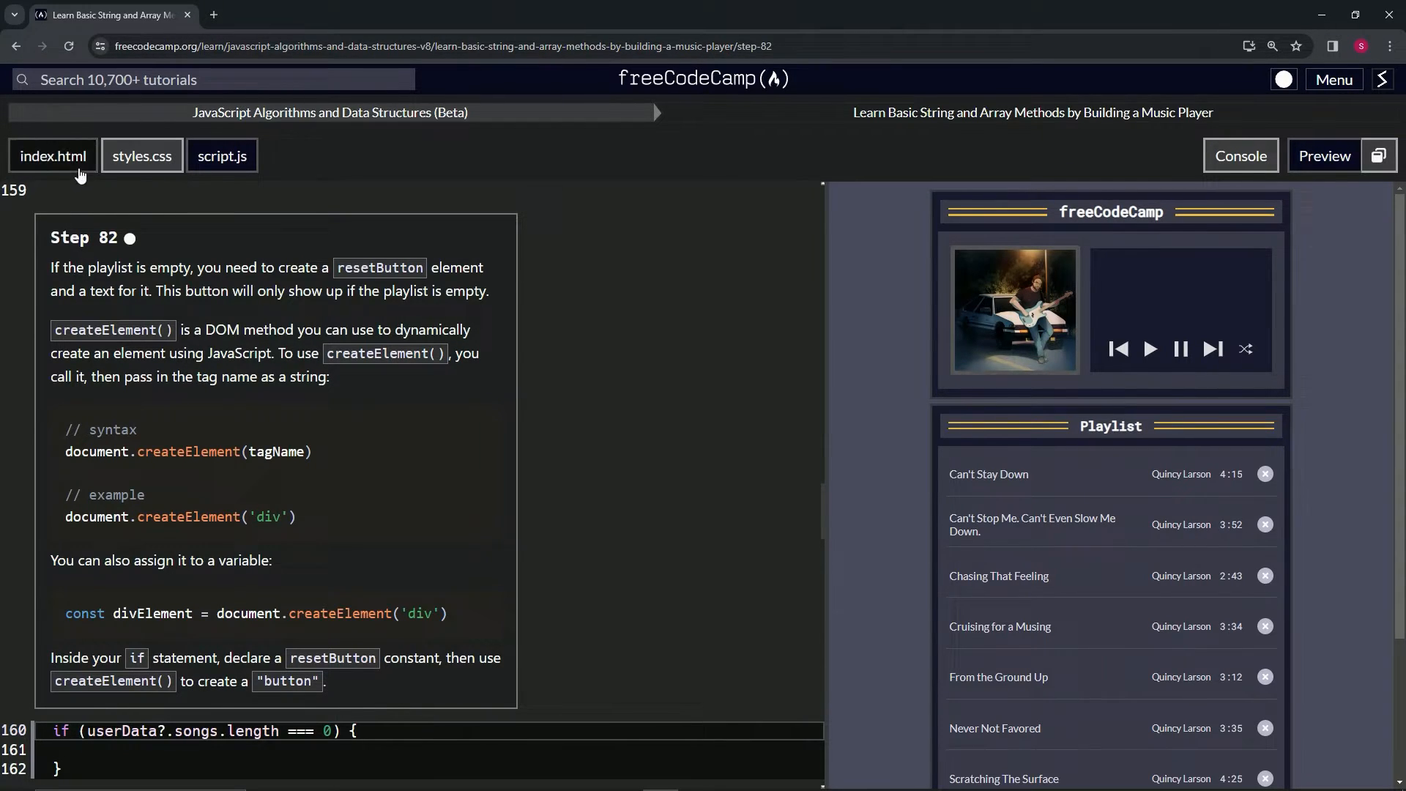
click(52, 156)
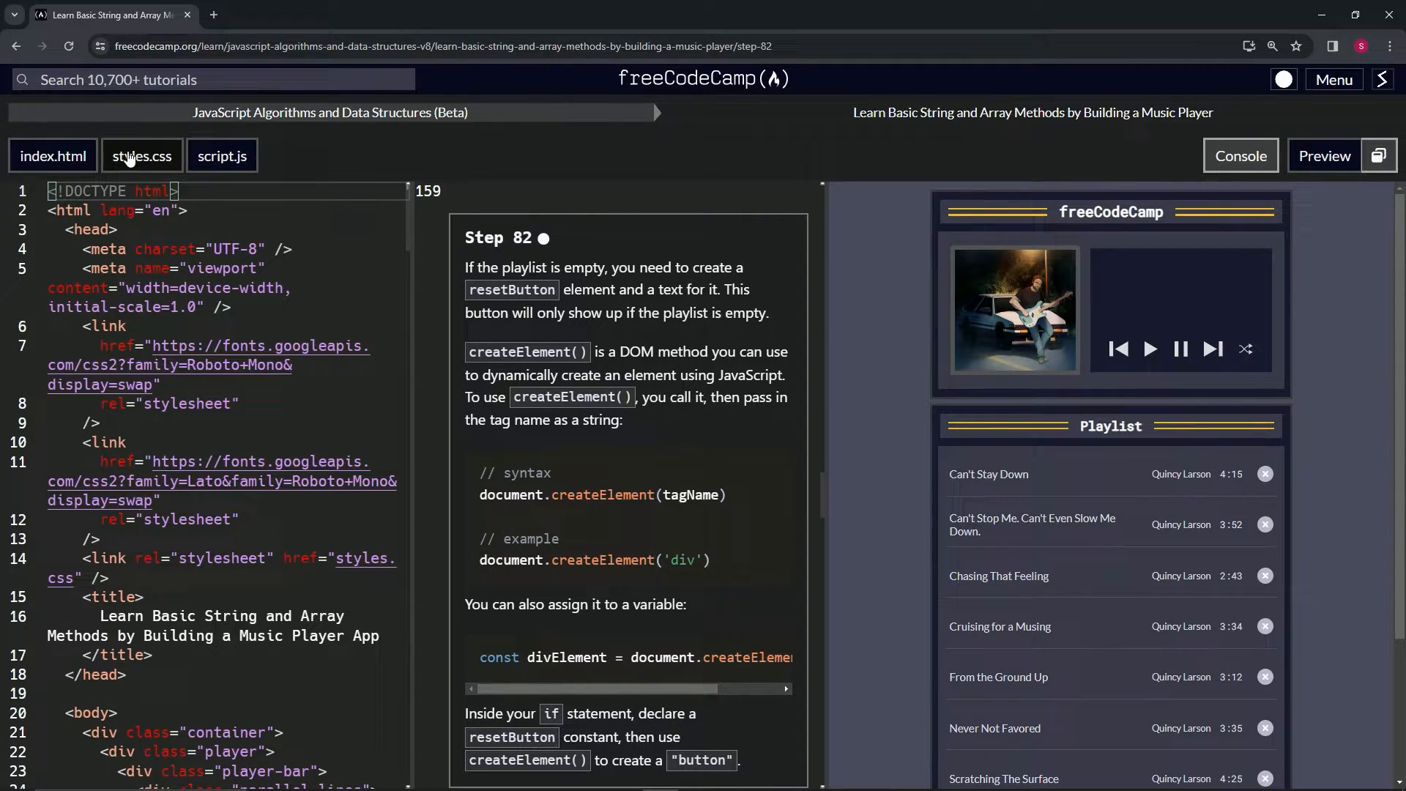
click(220, 155)
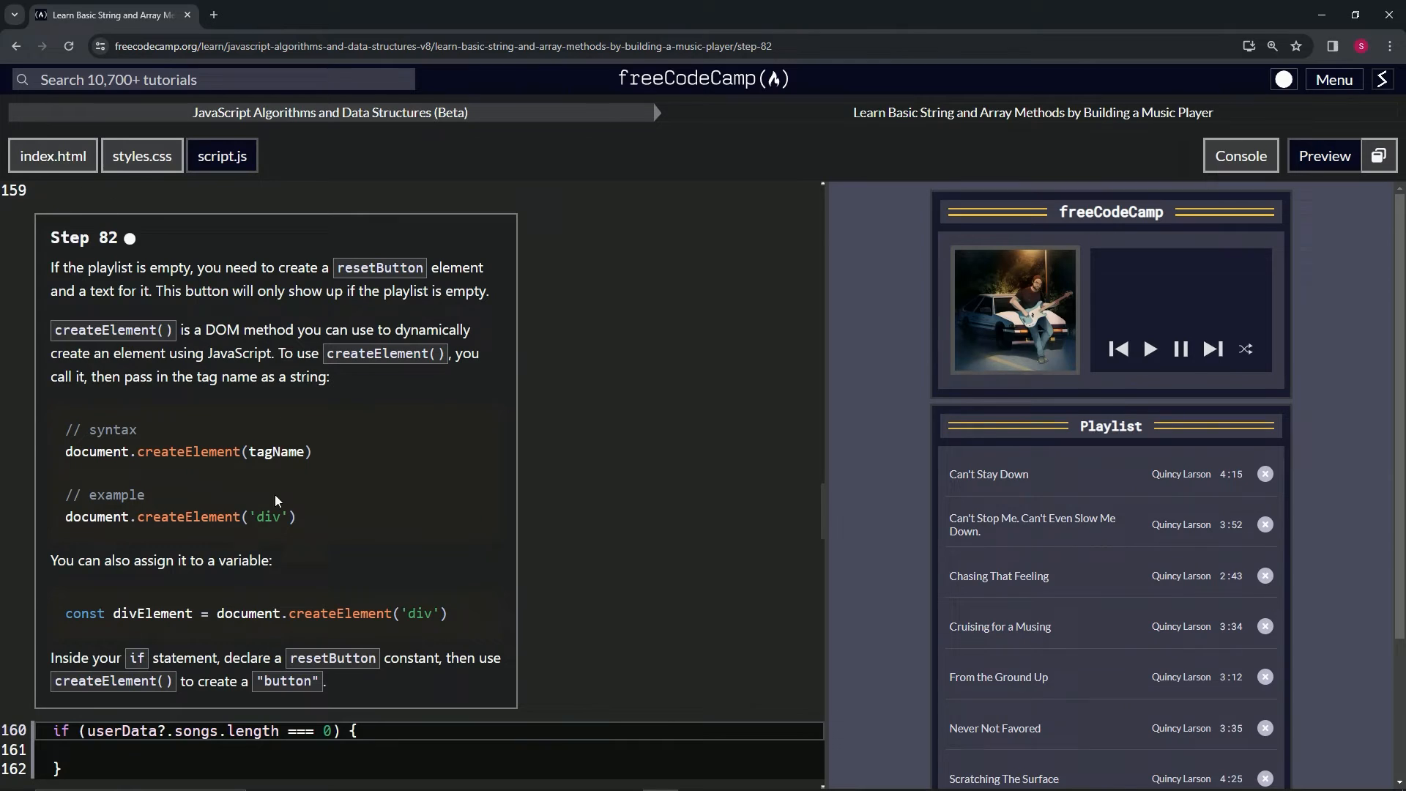
scroll(down, 3)
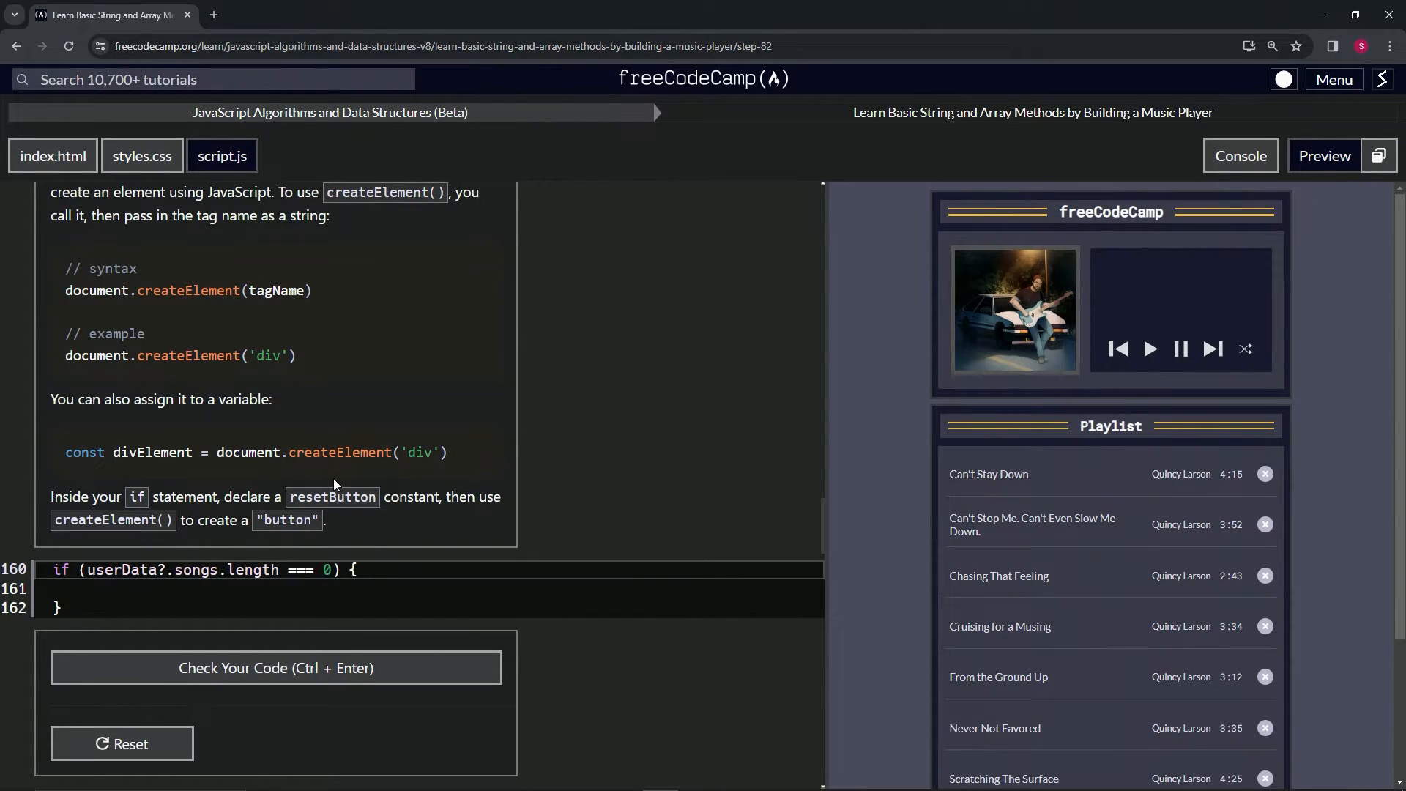
mouse_move(125, 549)
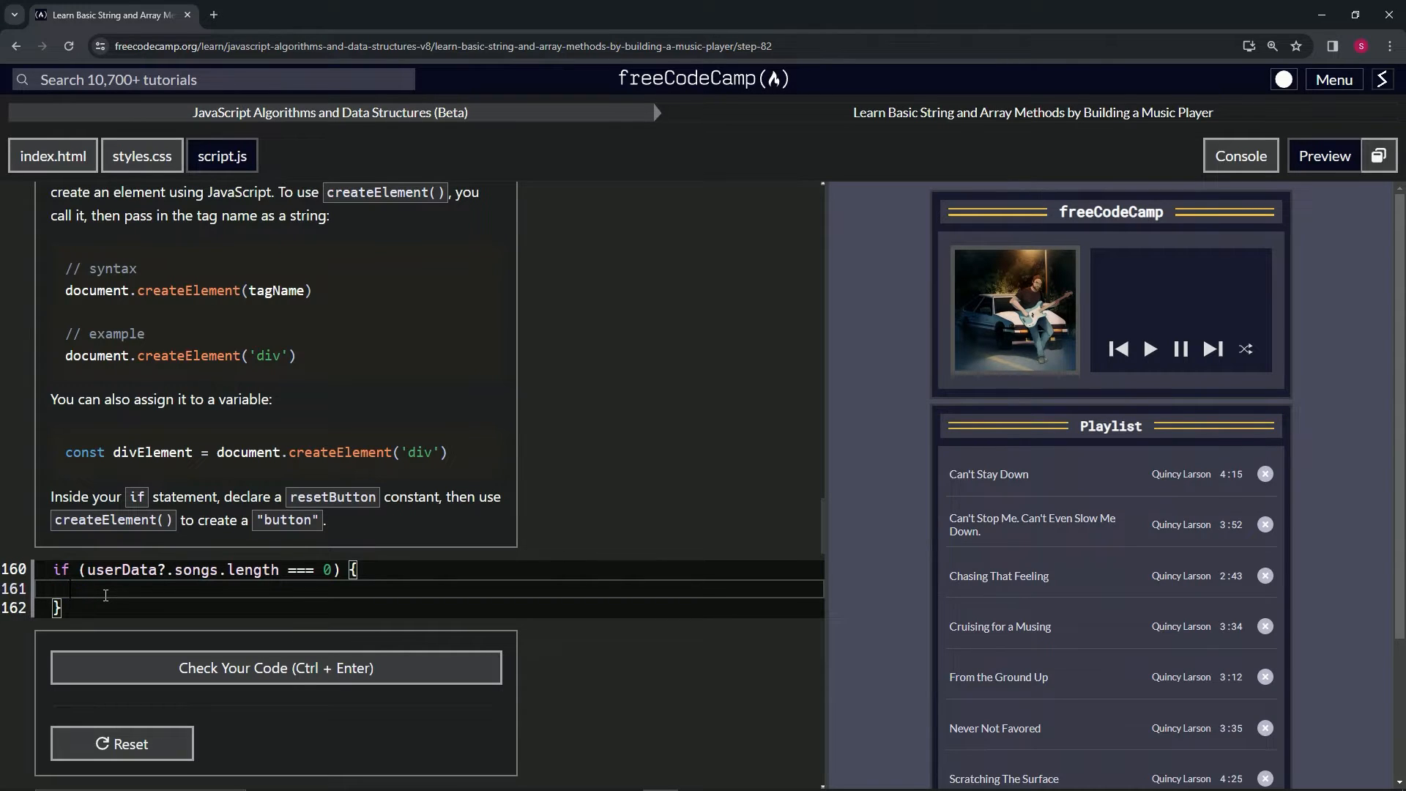
Step: On line 161, write const resetButton = document.createElement("button");
text(const resetButton =)
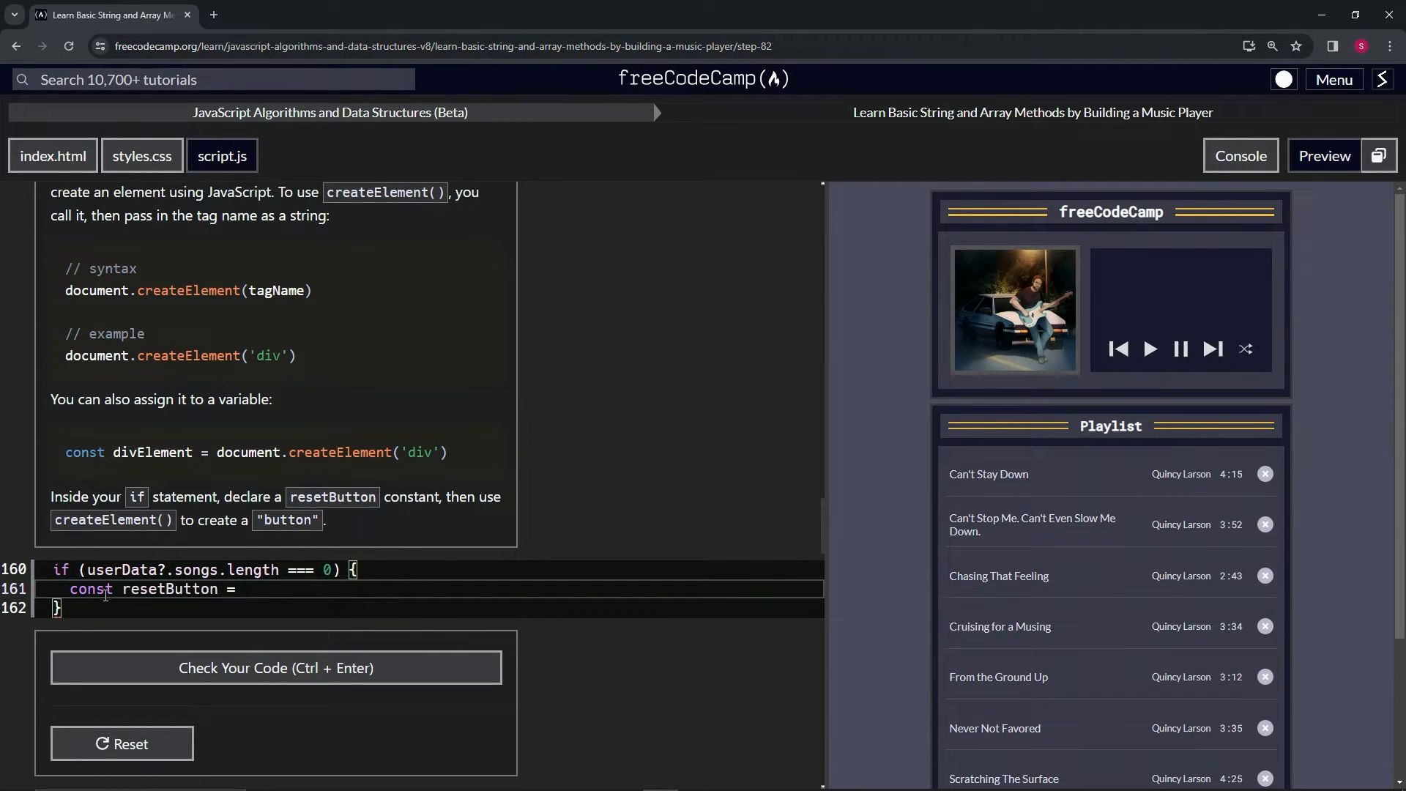
text(document.)
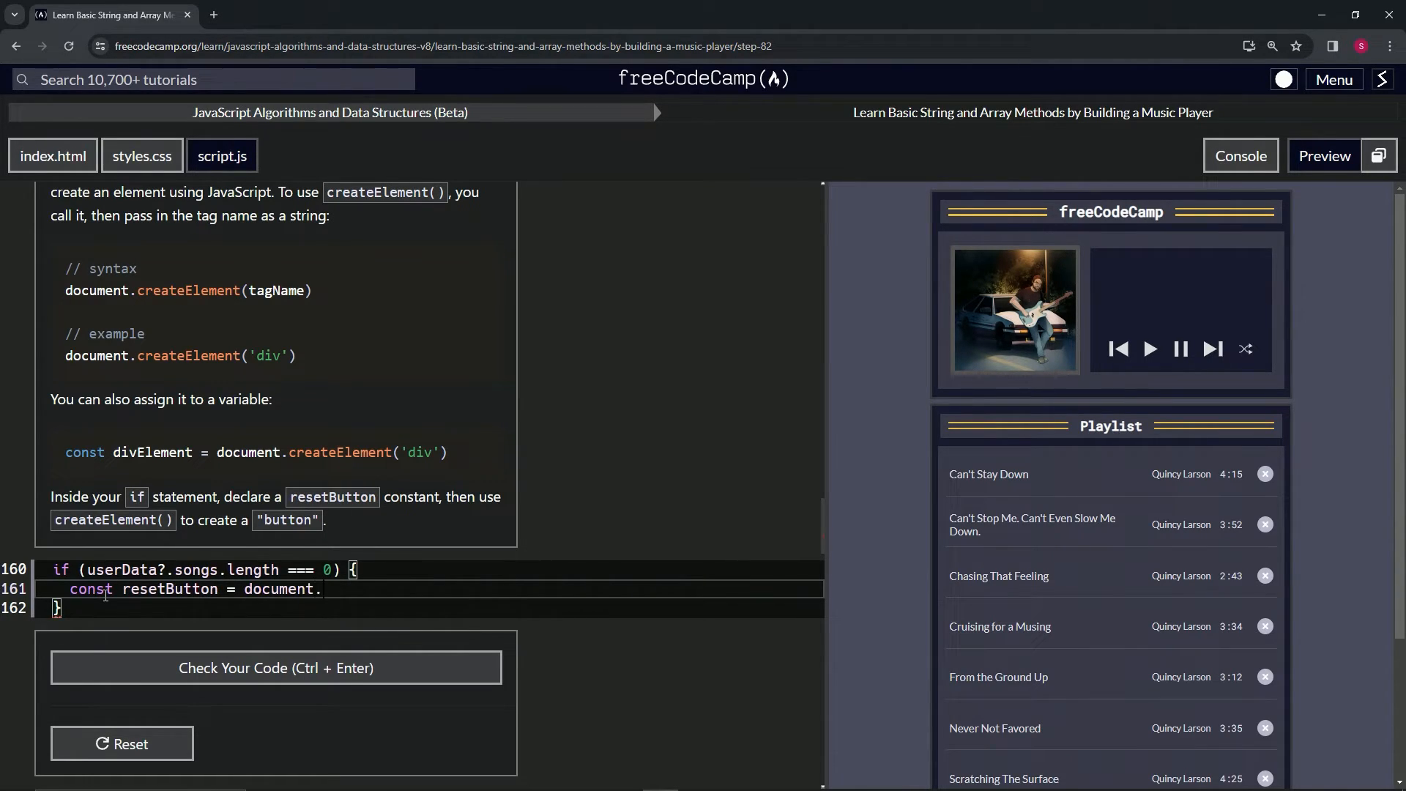
text(create)
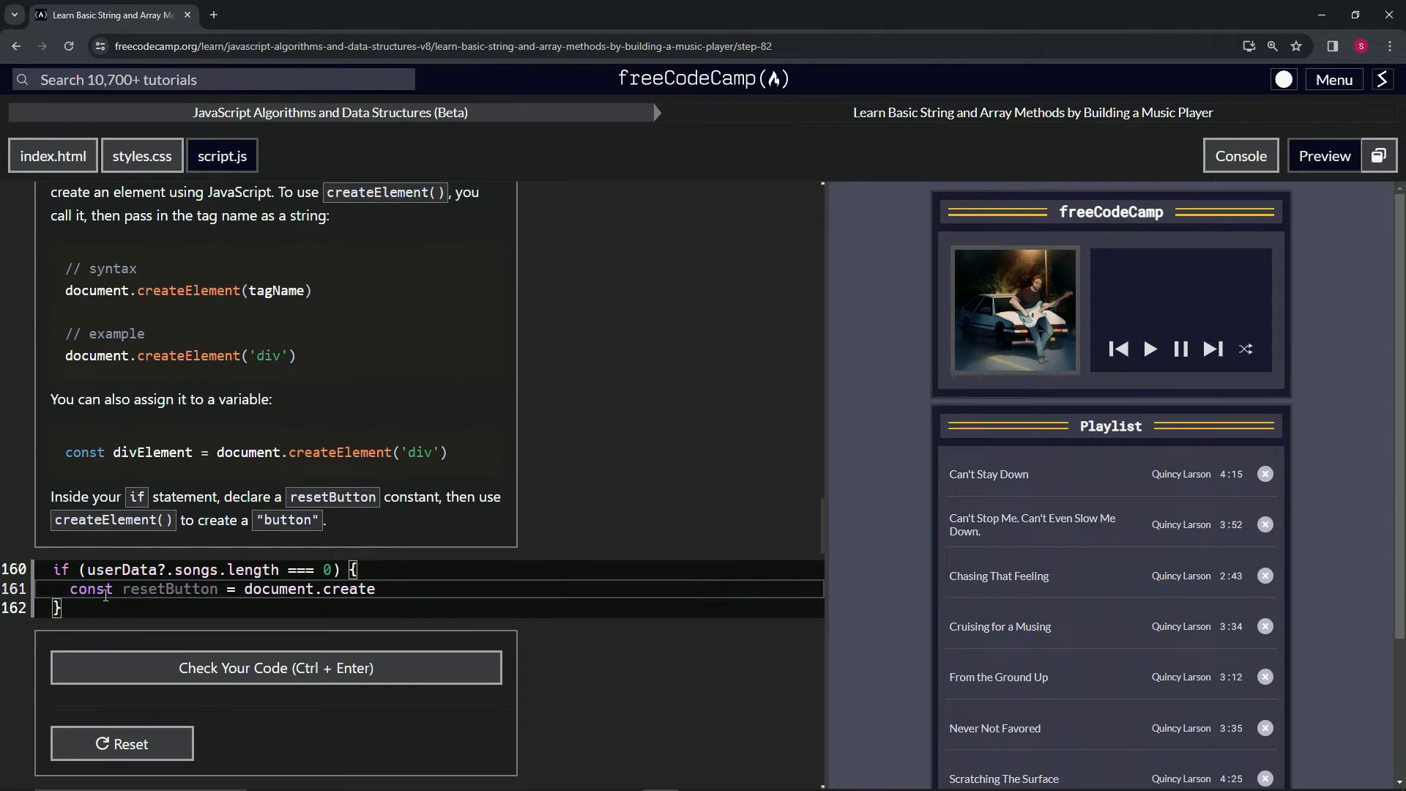
text(Element)
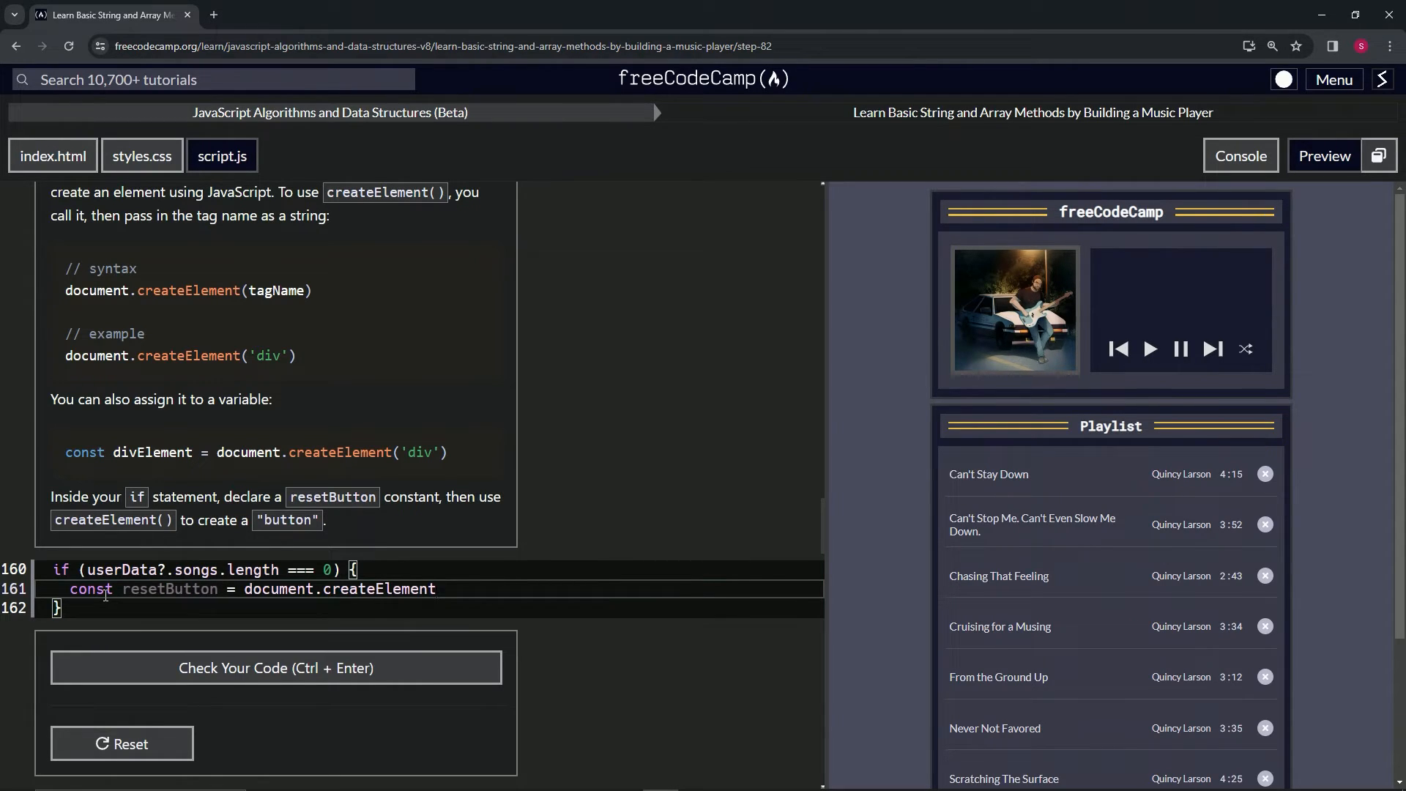
text((""))
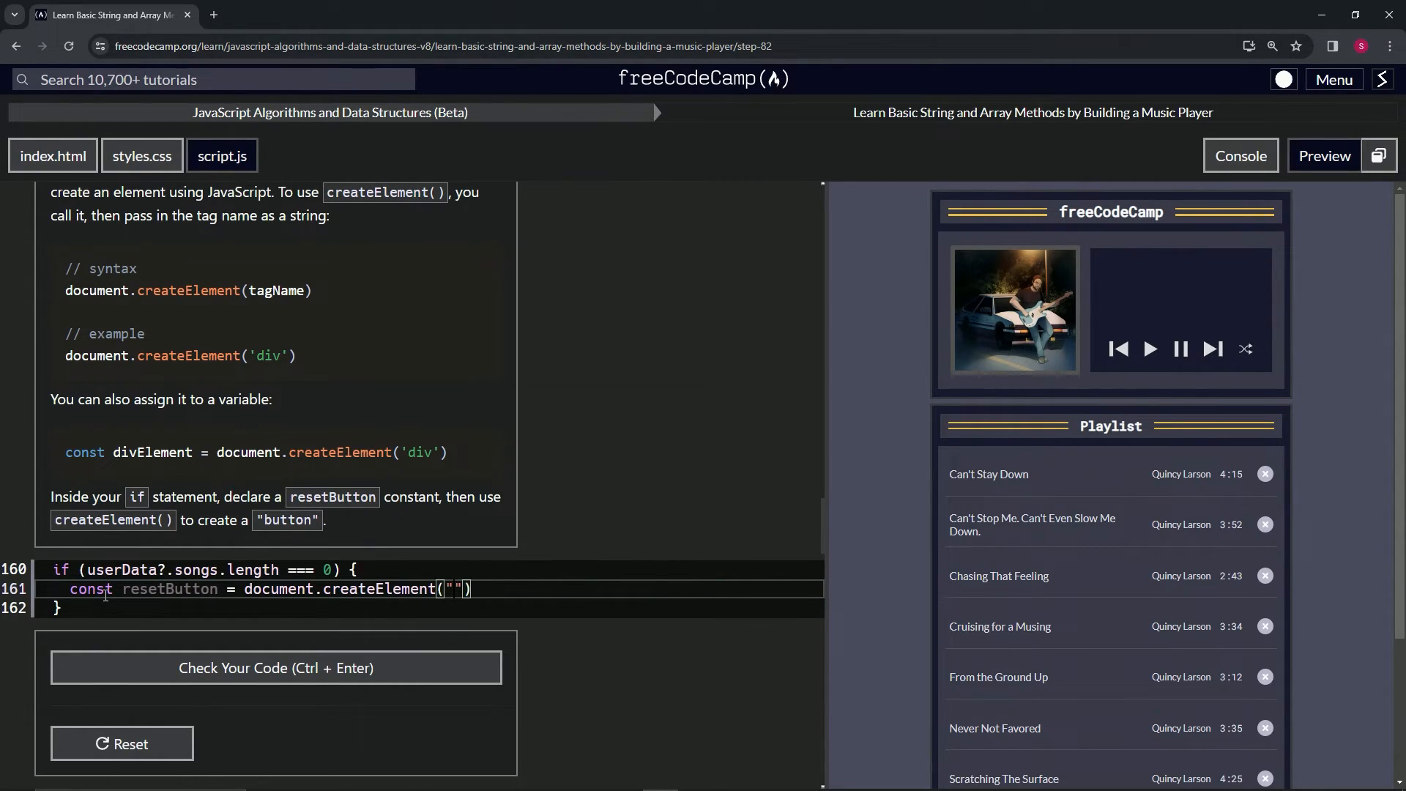
text(button)
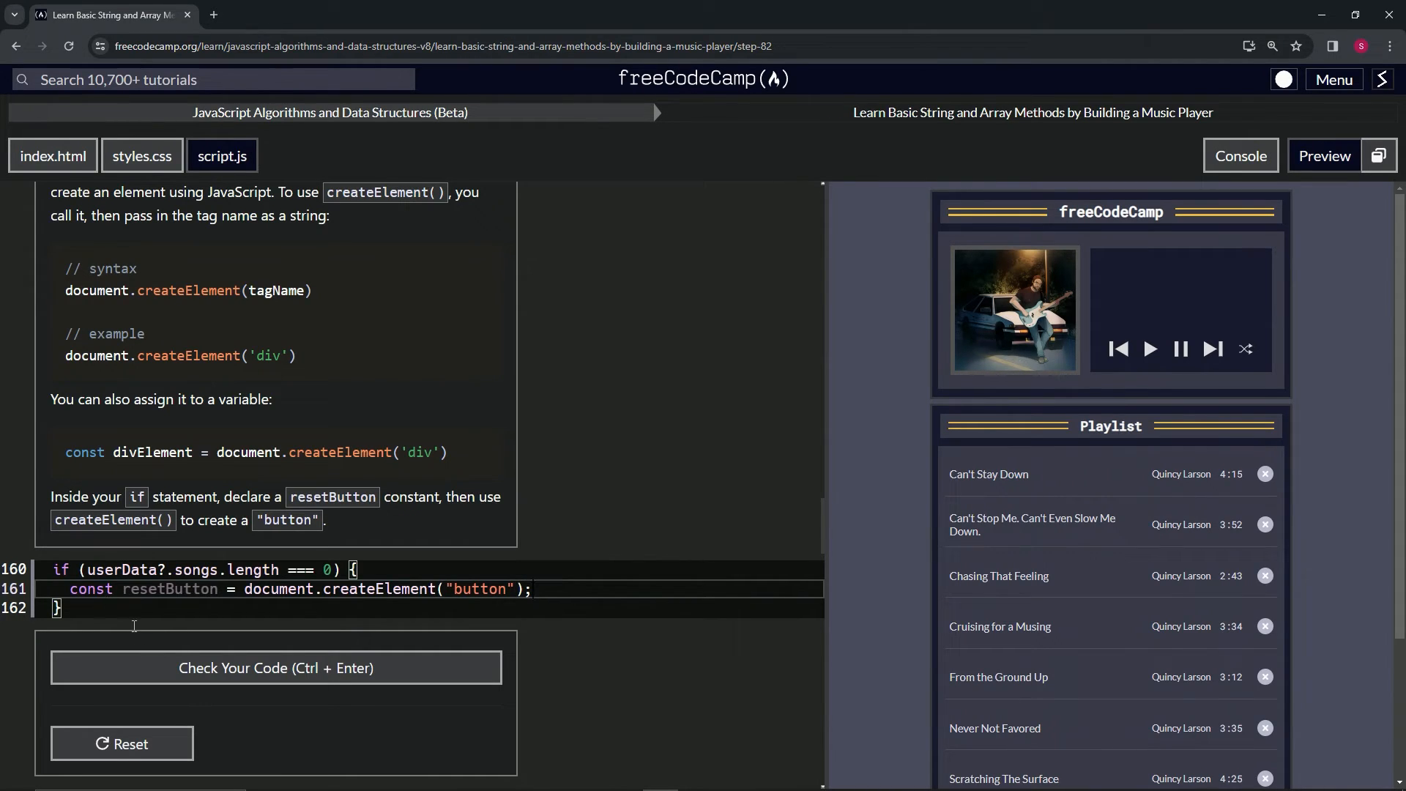
Step: Pass the check for the resetButton line and submit it to reach Step 83
click(275, 667)
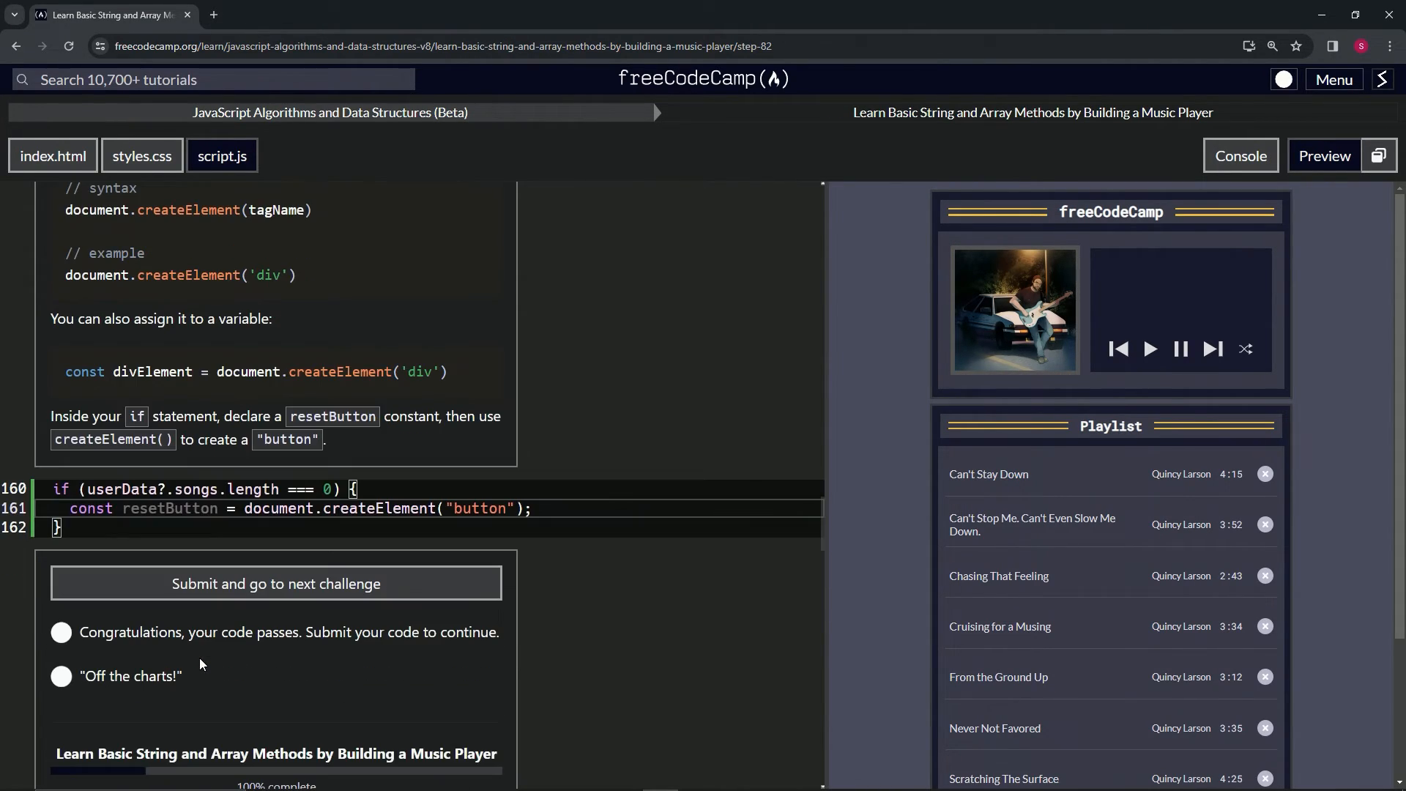
click(275, 583)
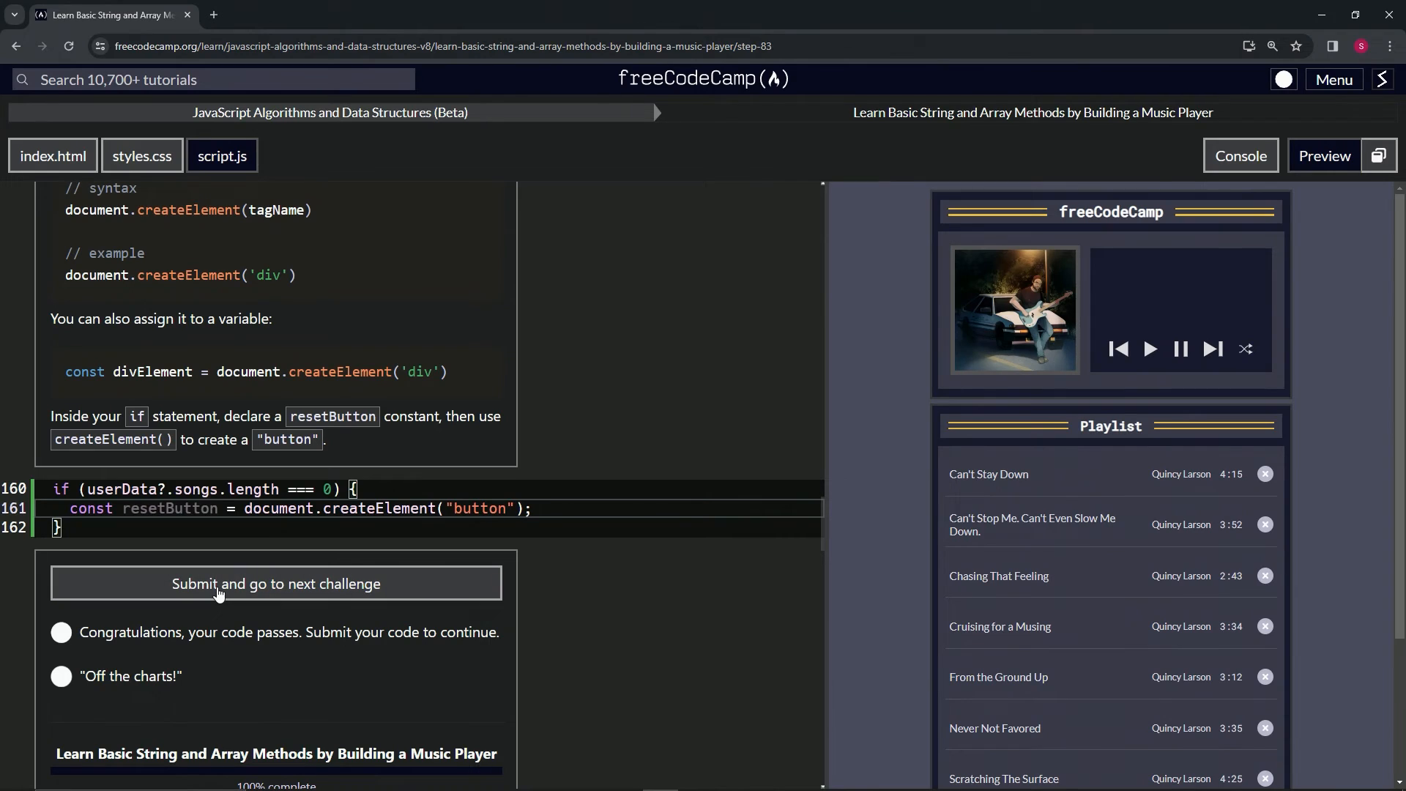
click(275, 584)
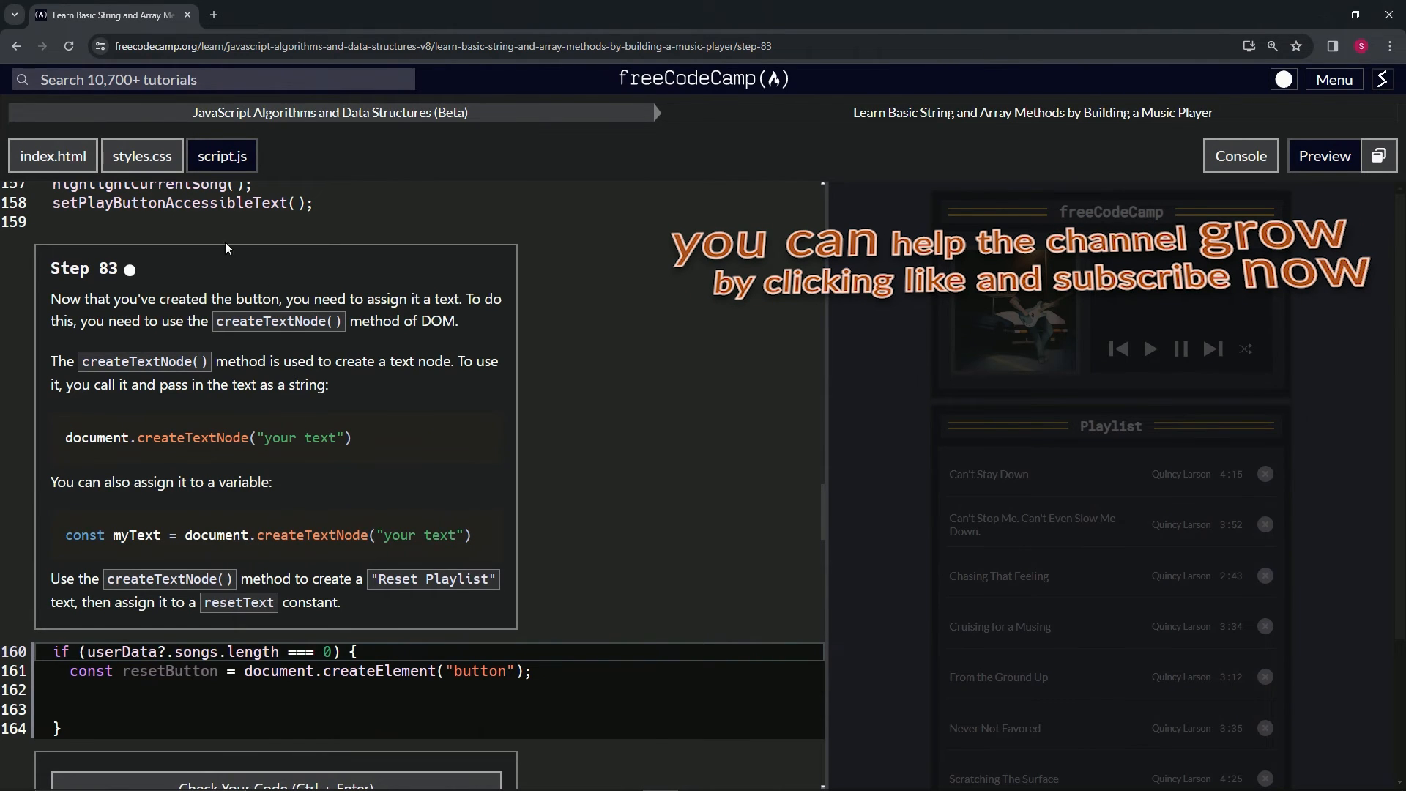
mouse_move(125, 287)
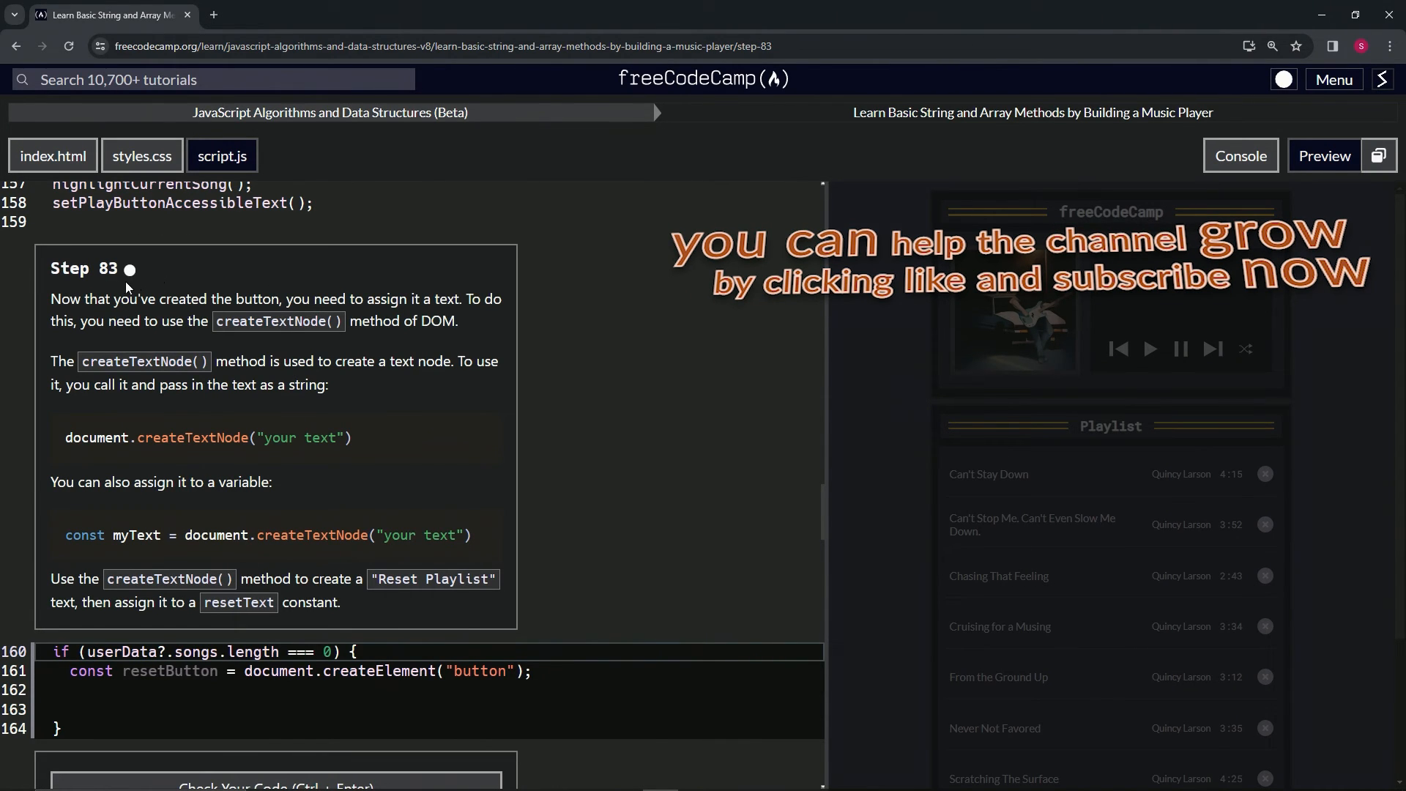